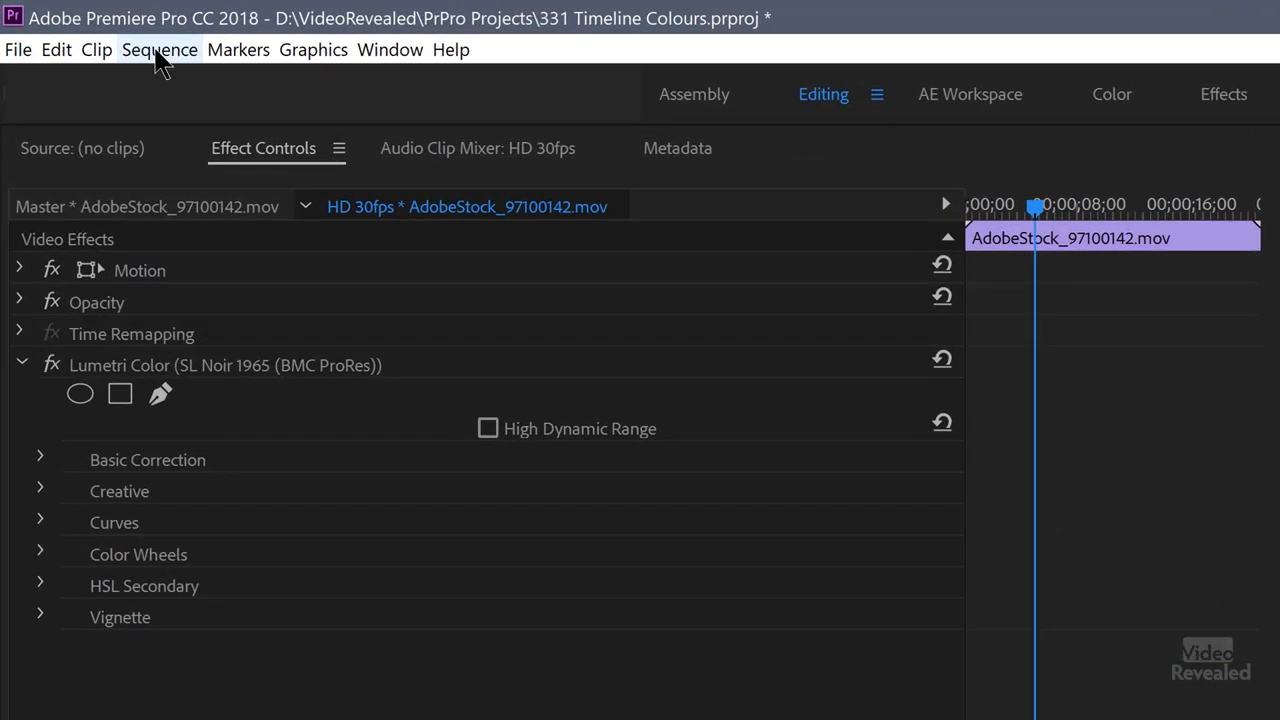
- Render the sequence from In to Out via the Sequence menu so the render bar turns green
{"action": "left_click", "coordinate": [160, 49]}
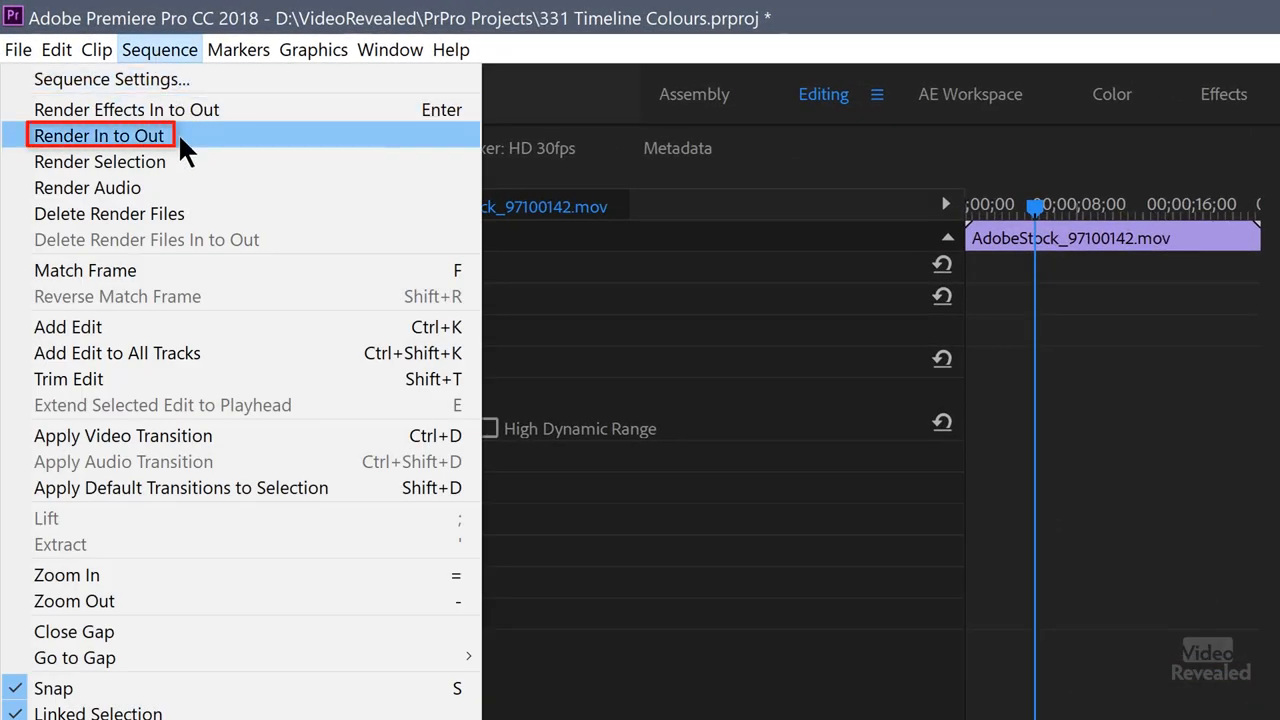
{"action": "left_click", "coordinate": [100, 135]}
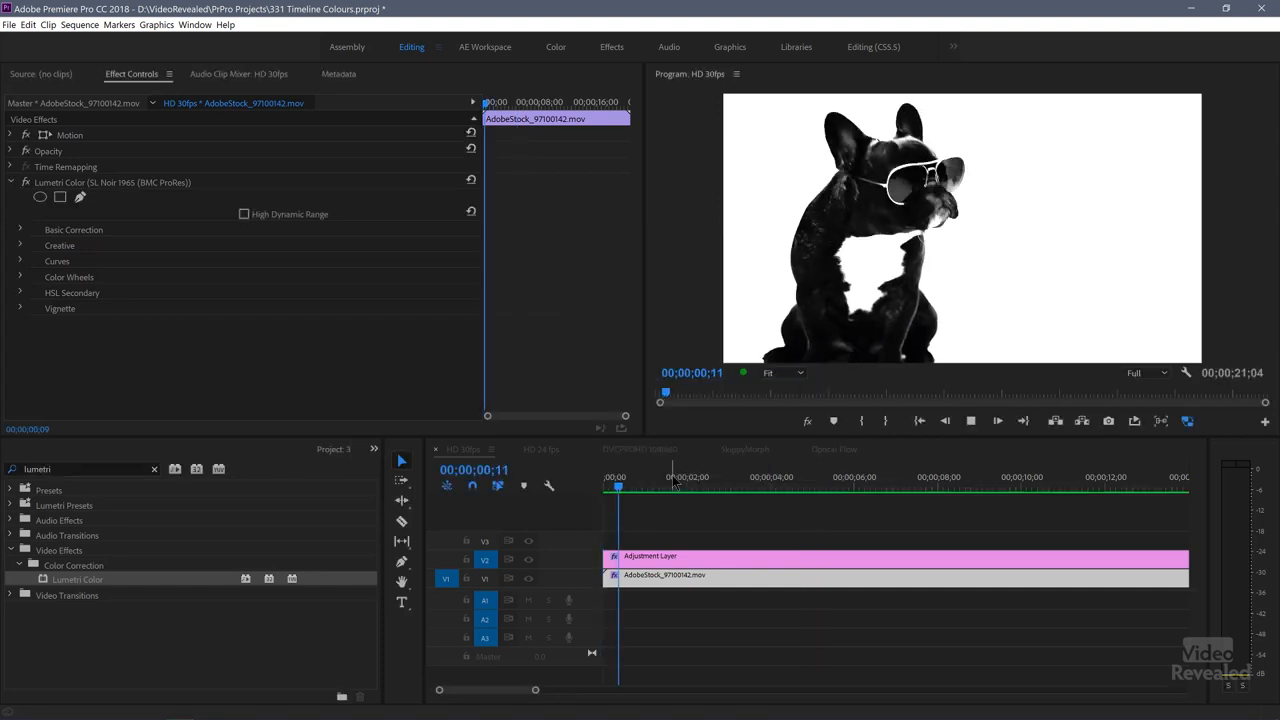
- Let playback reach about 00;00;08;08, then bring up the Sequence menu again
{"action": "left_click", "coordinate": [699, 477]}
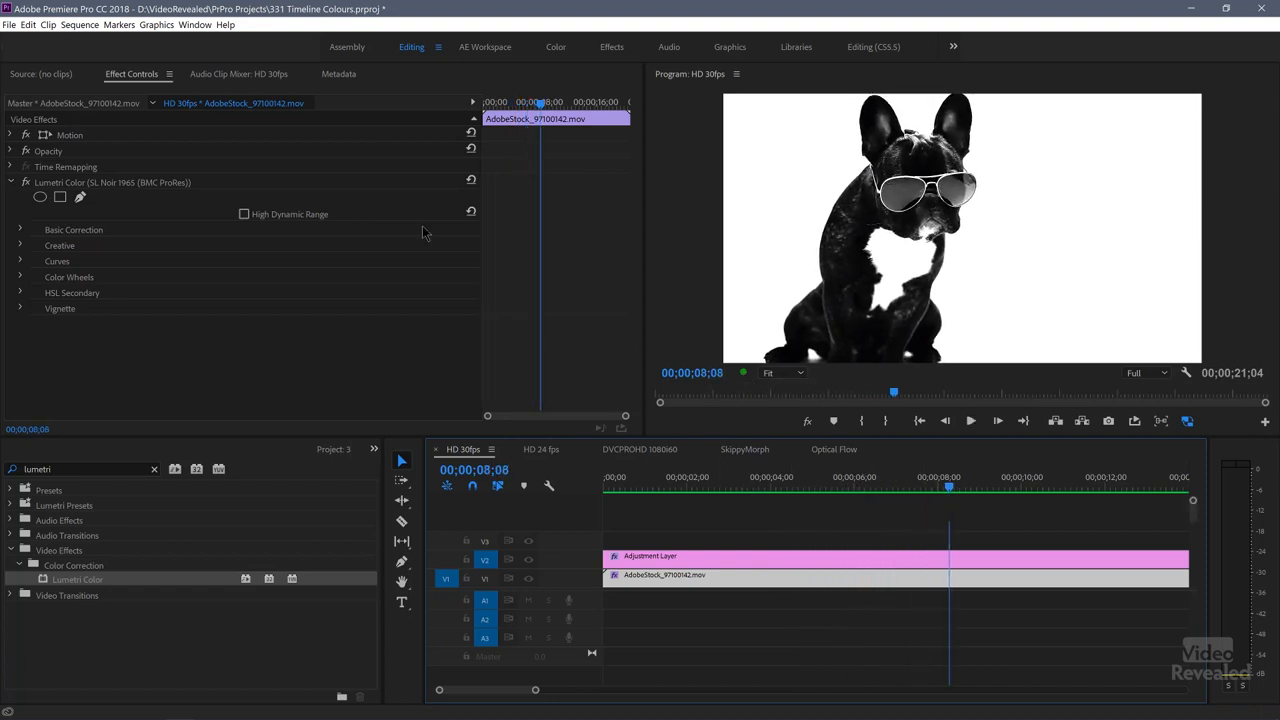
{"action": "left_click", "coordinate": [92, 33]}
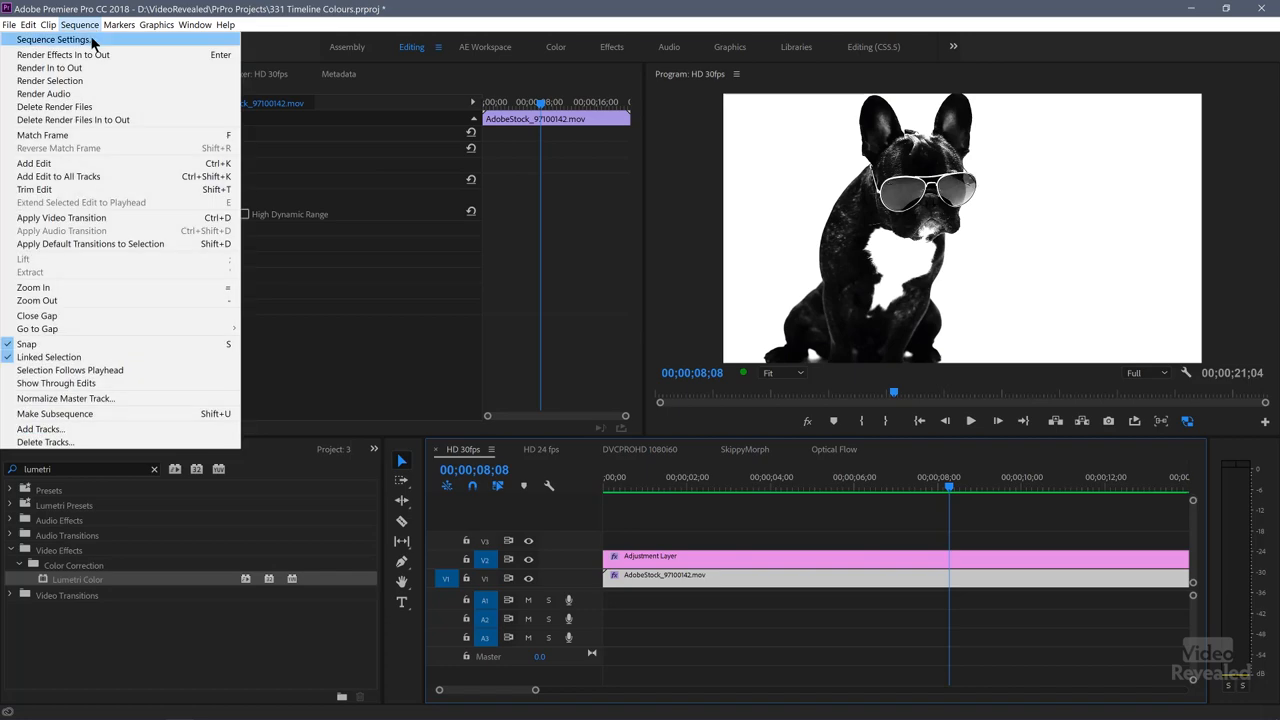
- Open Sequence Settings showing Video Previews Width 1920 and Height 1080
{"action": "left_click", "coordinate": [58, 38]}
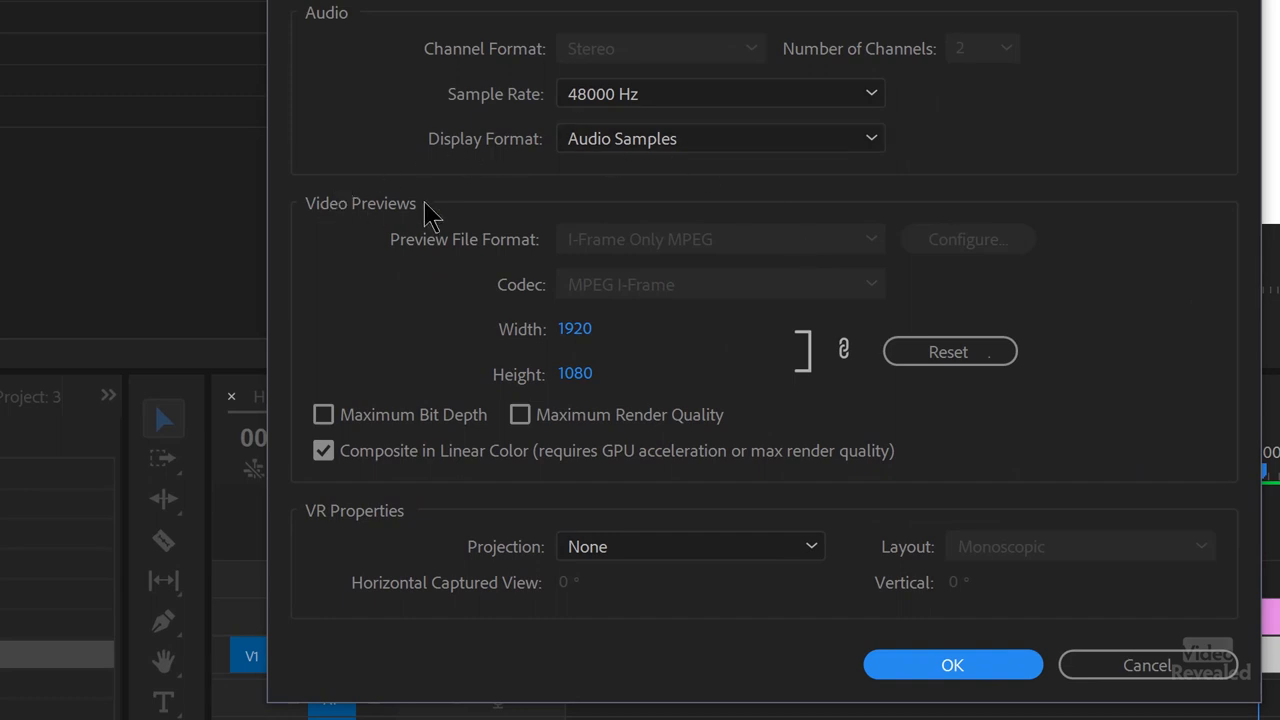
{"action": "mouse_move", "coordinate": [653, 333]}
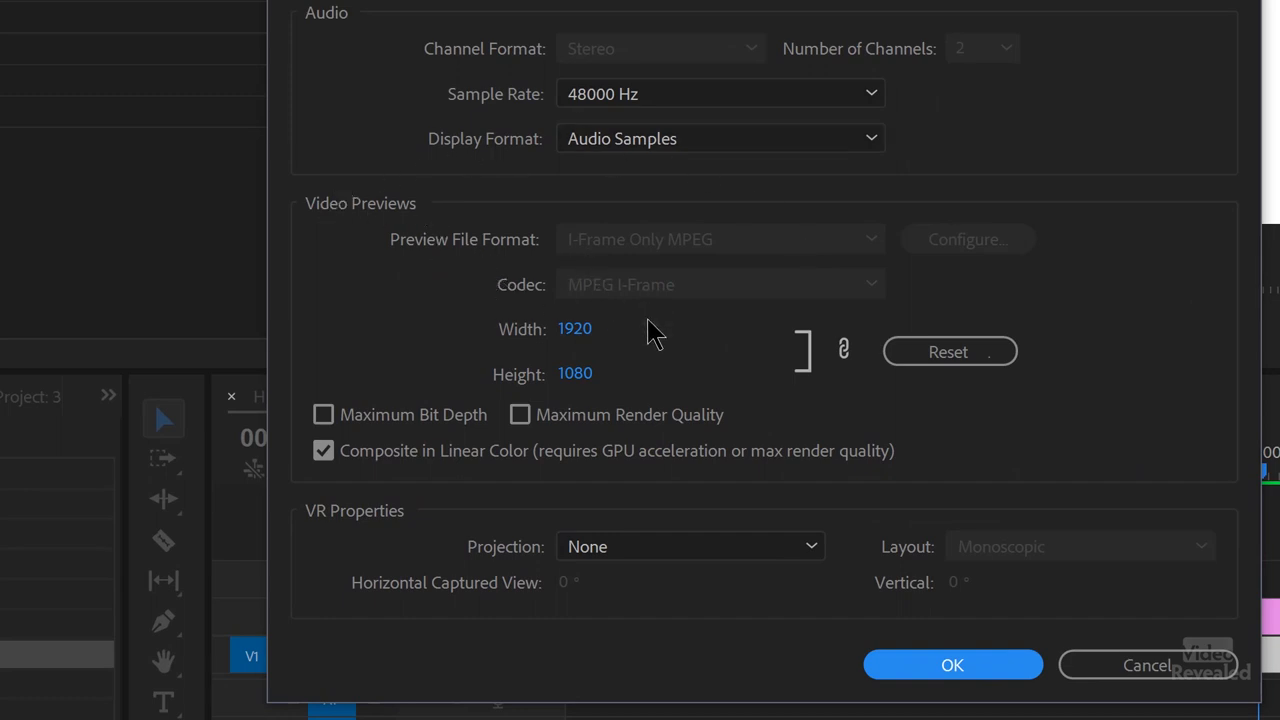
{"action": "mouse_move", "coordinate": [585, 340]}
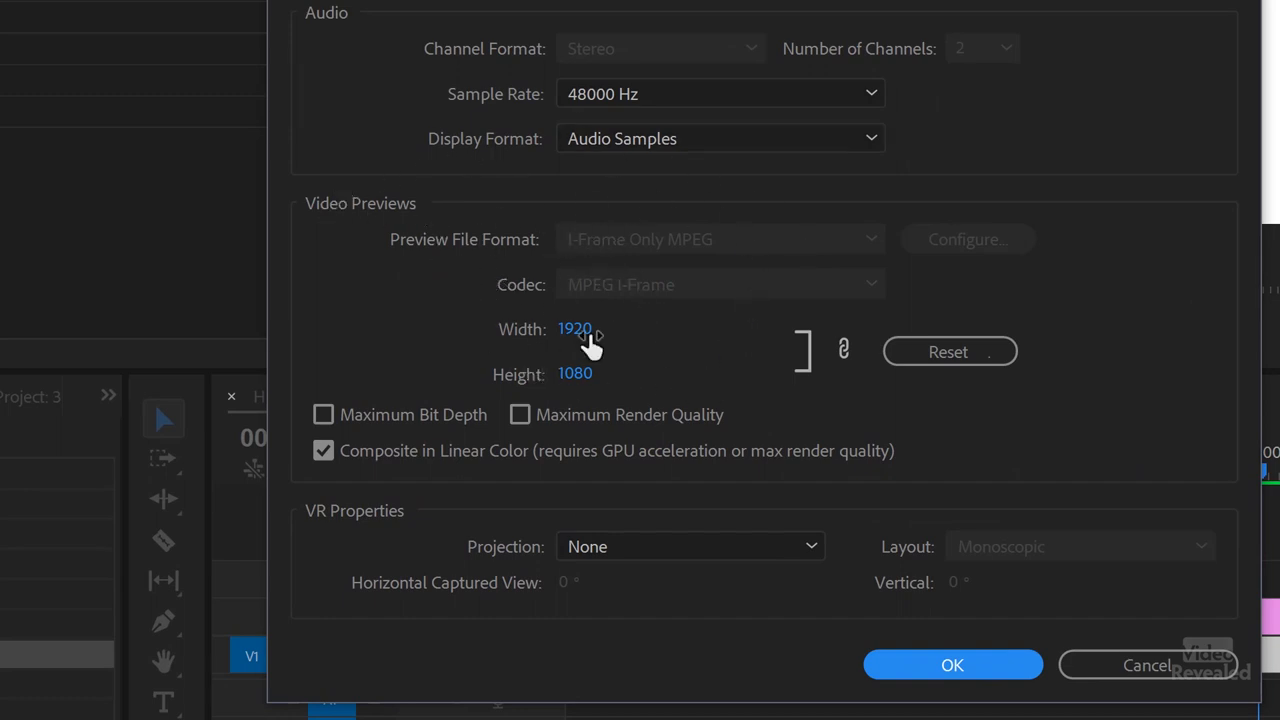
{"action": "mouse_move", "coordinate": [590, 388]}
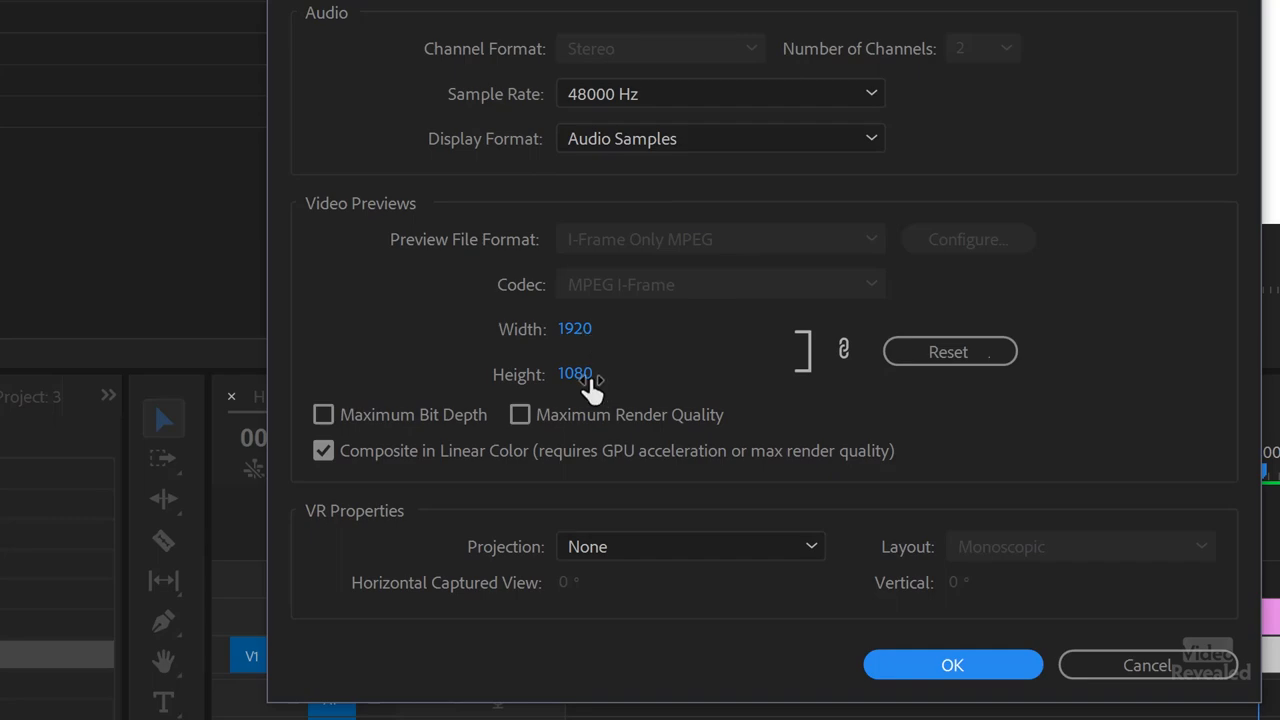